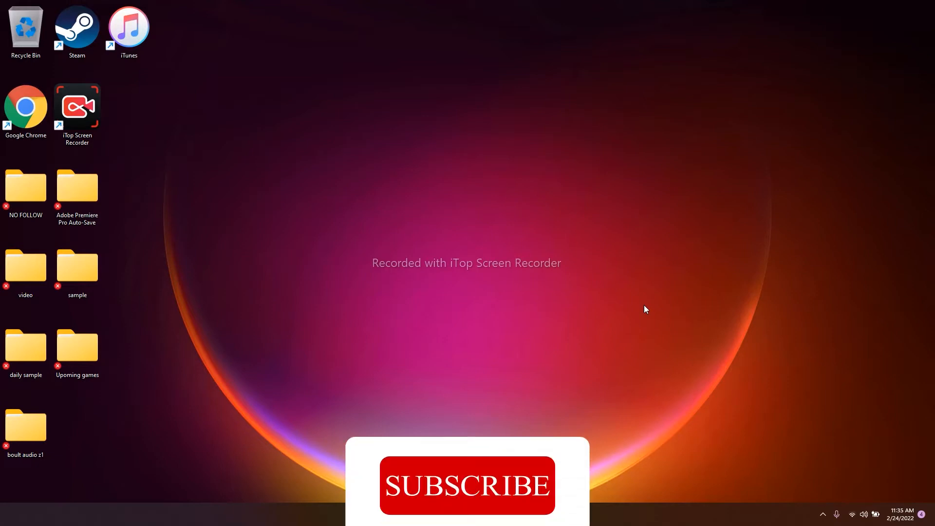
- Bring up File Explorer maximized on This PC with its drives listed
click(467, 486)
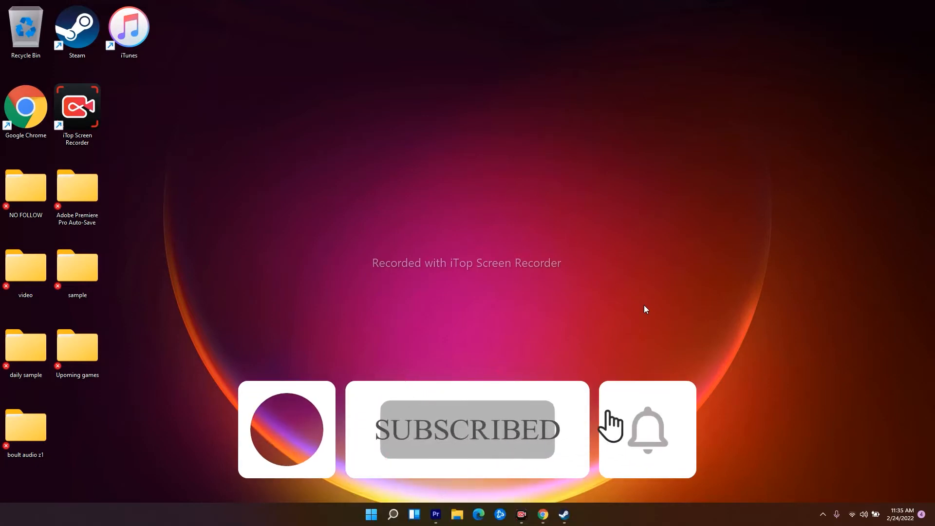
click(648, 430)
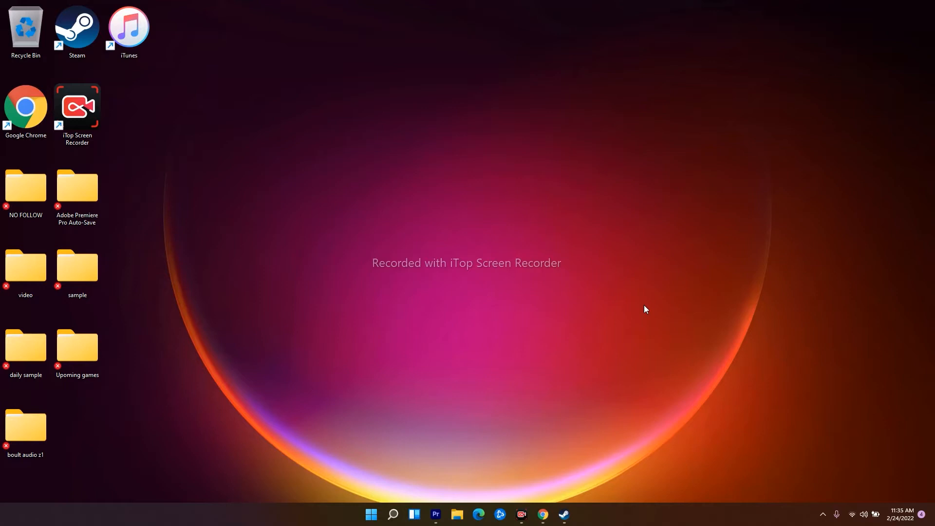
mouse_move(466, 511)
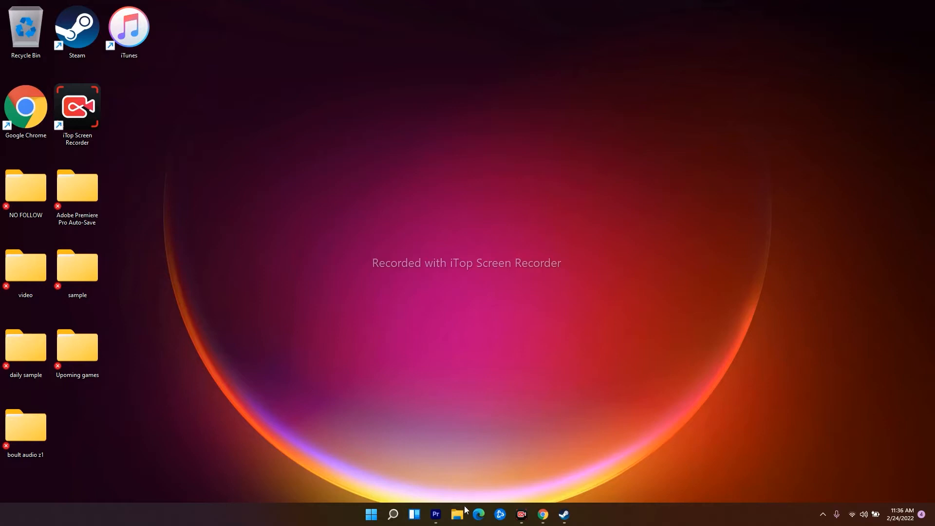
click(457, 514)
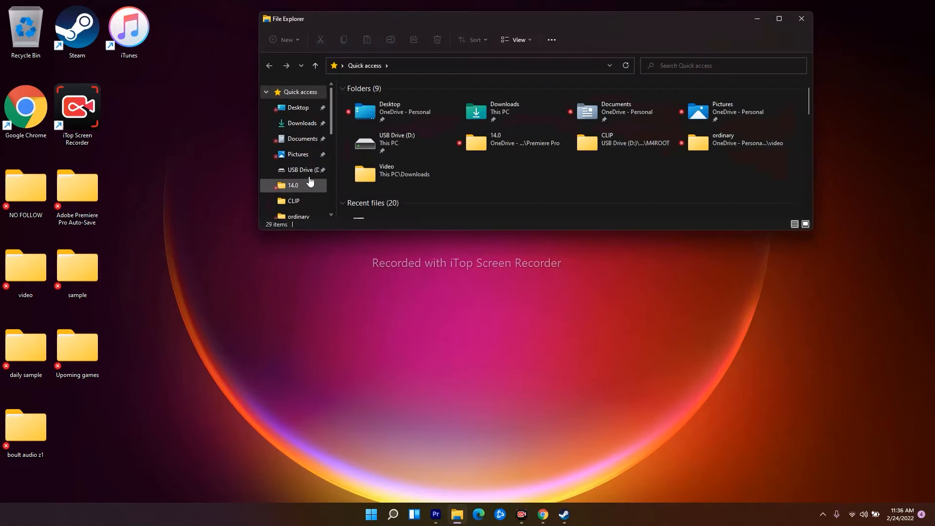
click(294, 158)
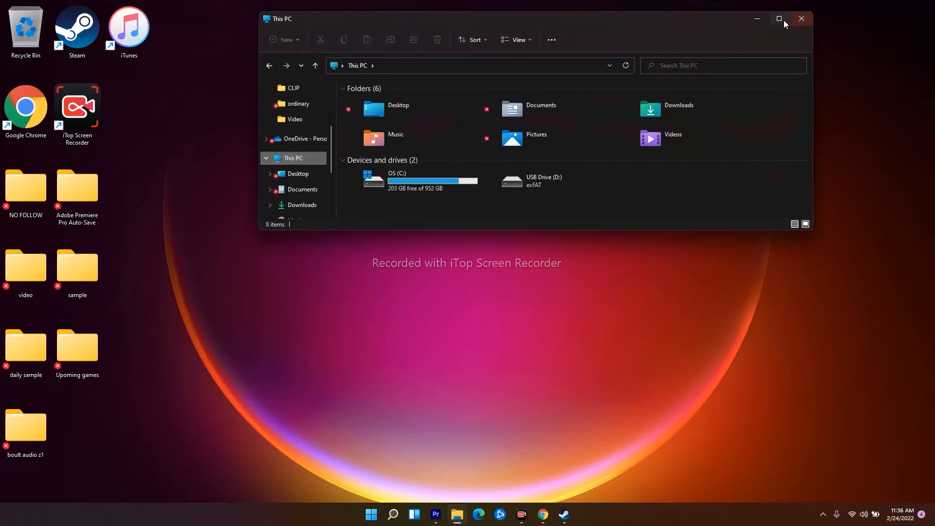
click(779, 18)
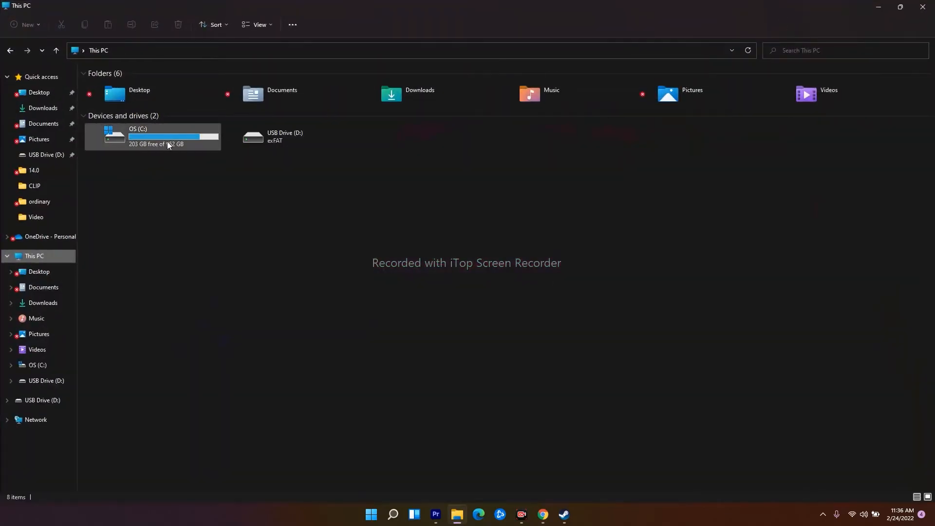
- Browse into the C: drive, look inside the Users folder and come back out
double_click(152, 136)
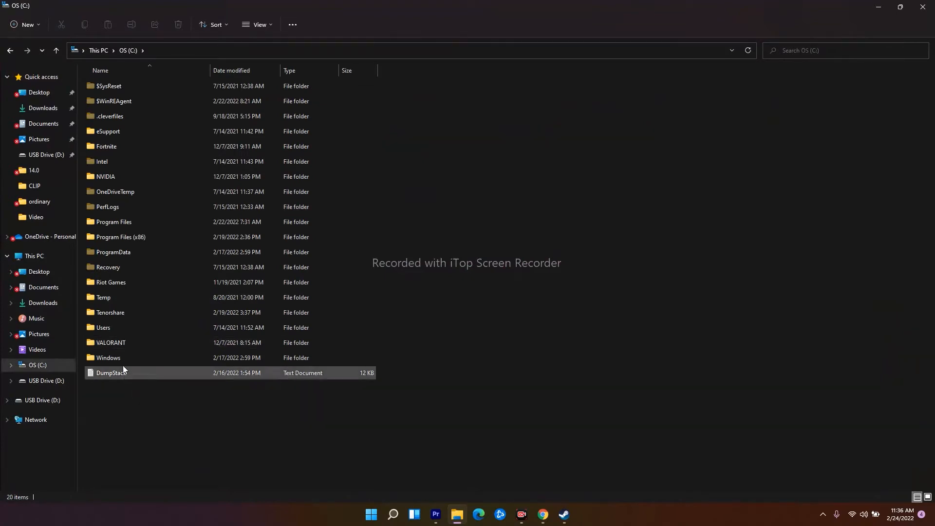
click(120, 236)
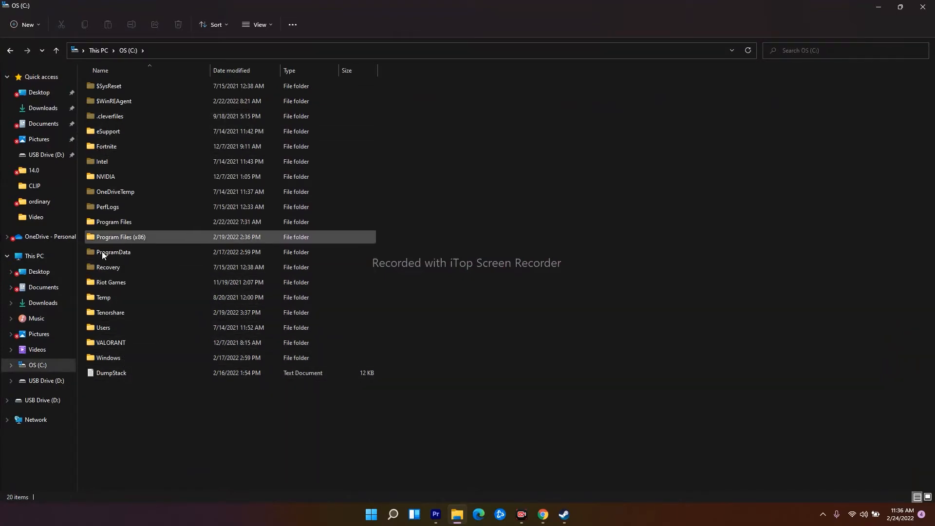
double_click(104, 327)
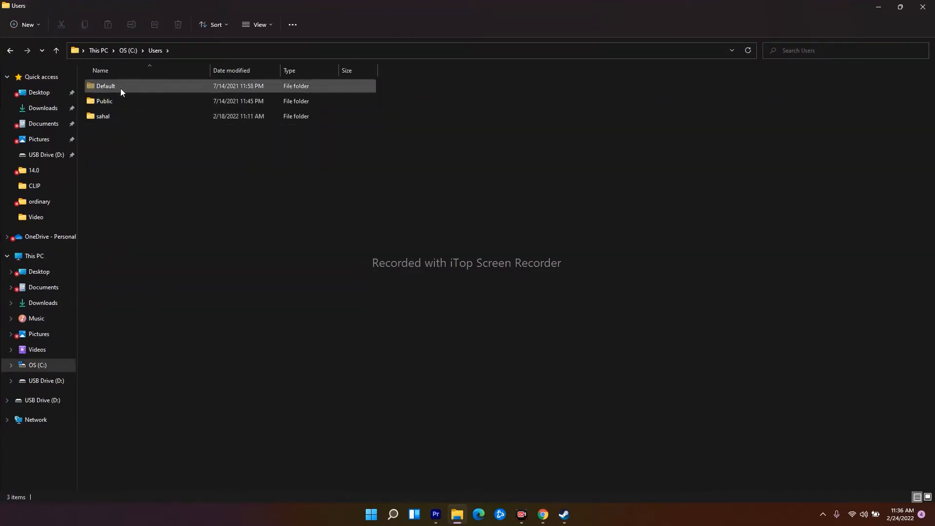
click(104, 100)
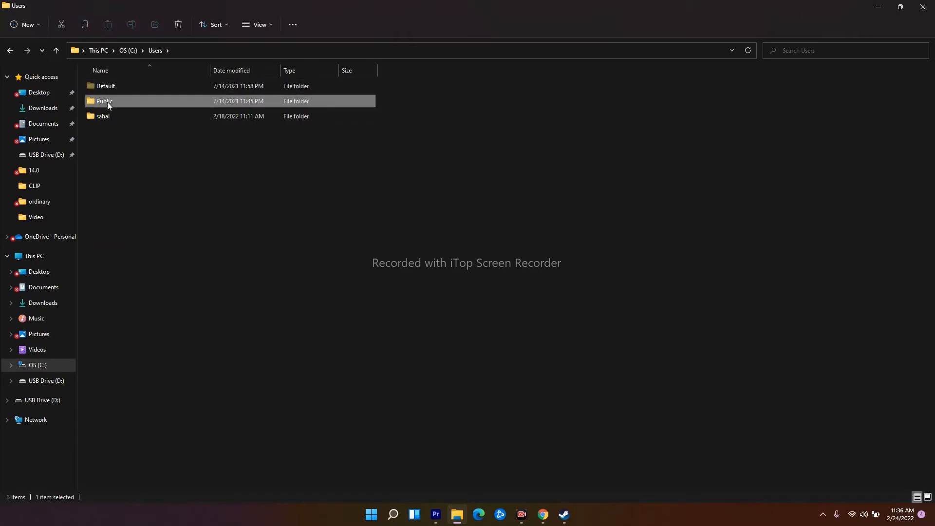
double_click(104, 101)
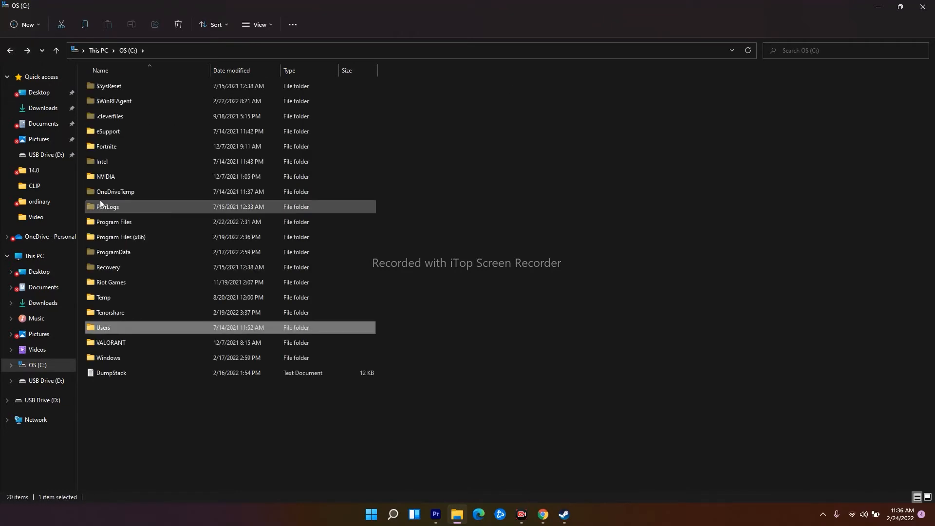
mouse_move(137, 209)
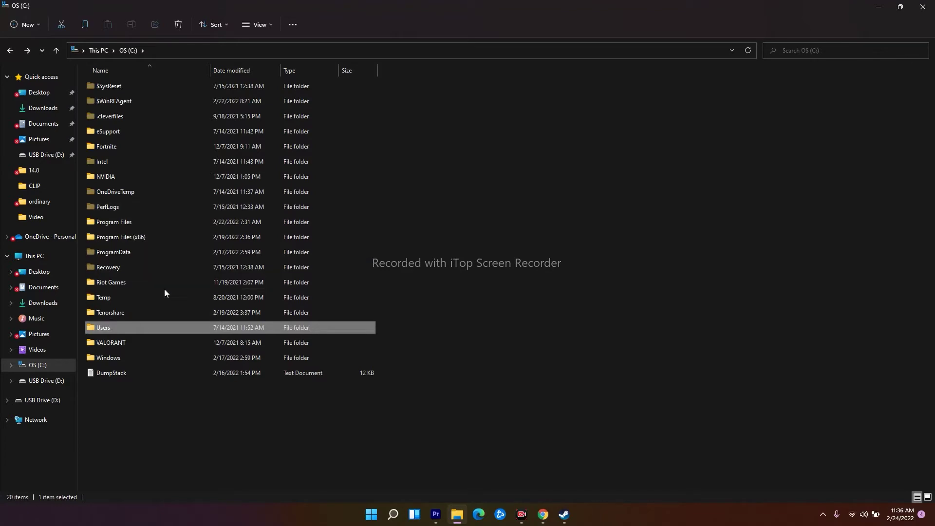
- Go into Program Files (x86) and locate the Adobe folder there
double_click(121, 237)
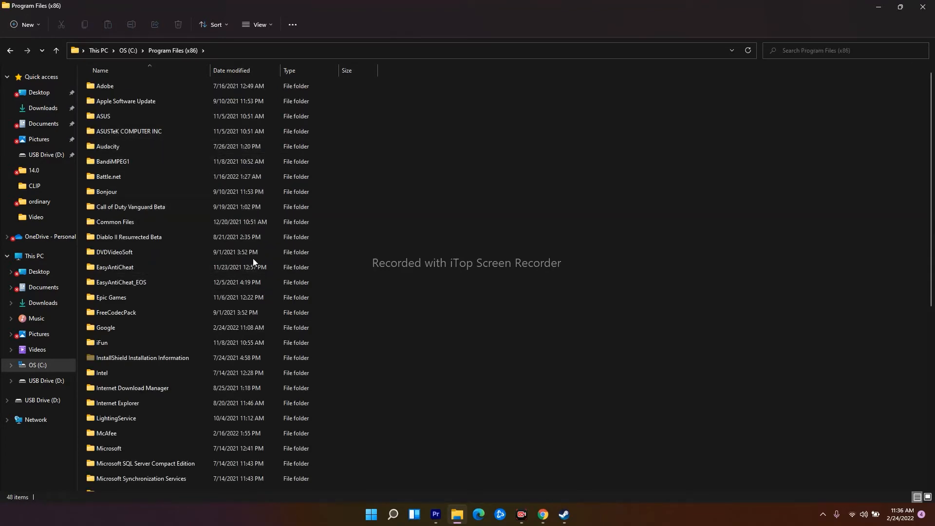
scroll(down, 3)
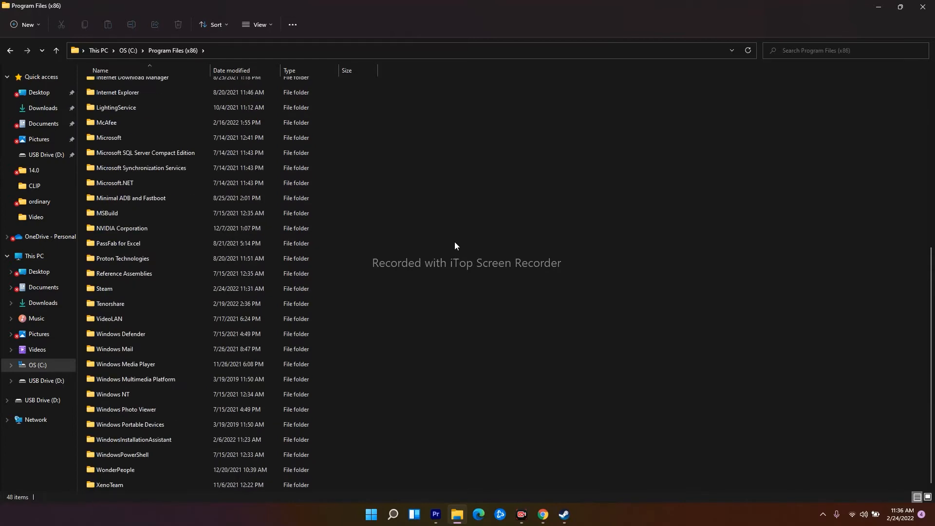
scroll(up, 3)
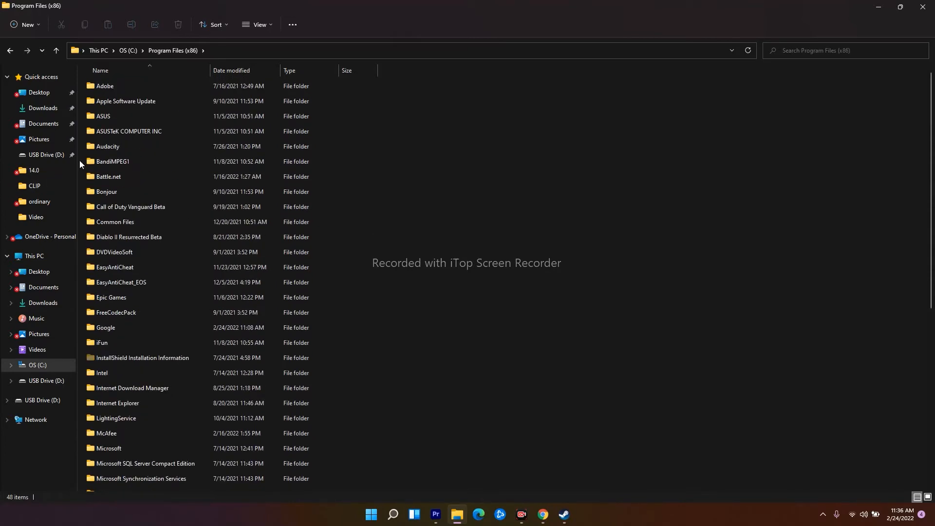
click(119, 86)
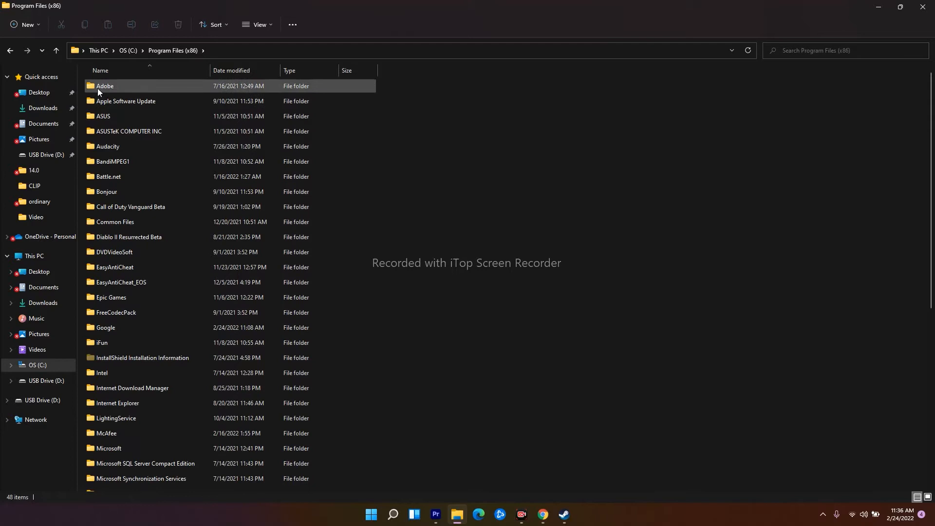
click(105, 86)
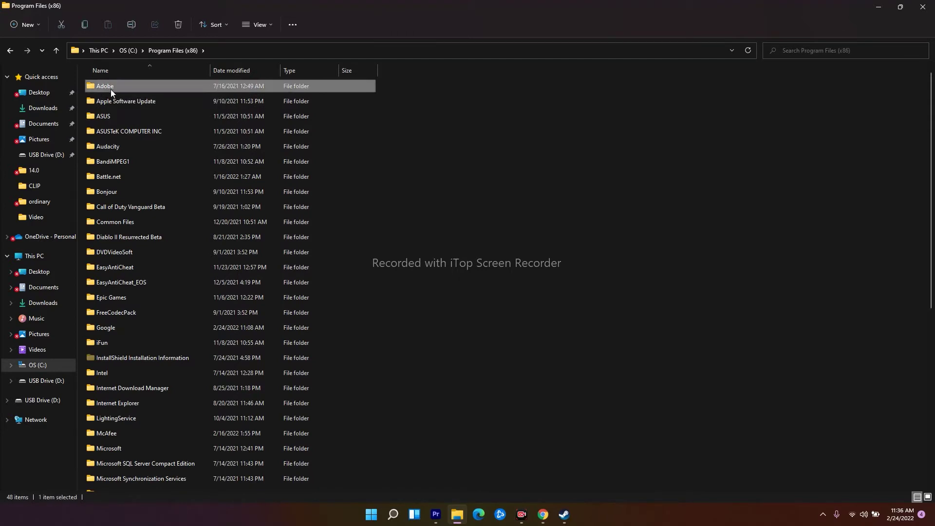
double_click(105, 86)
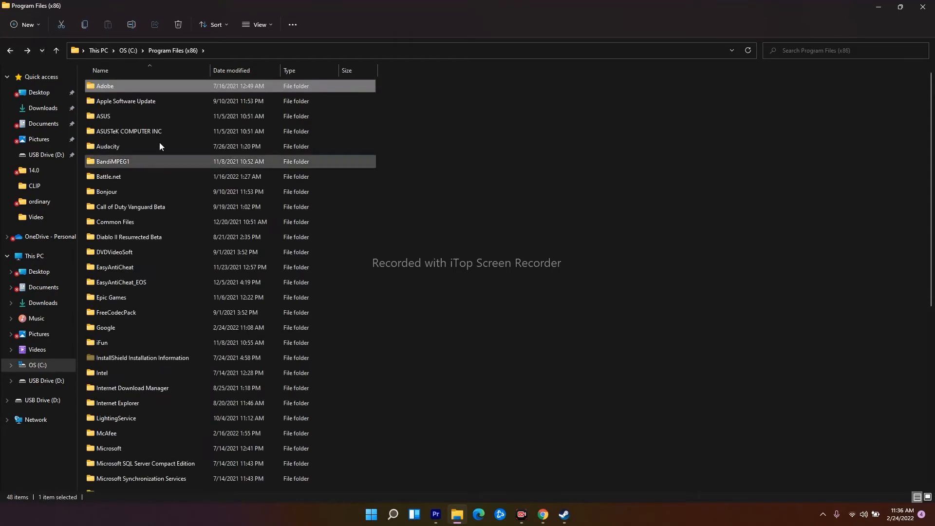
scroll(down, 3)
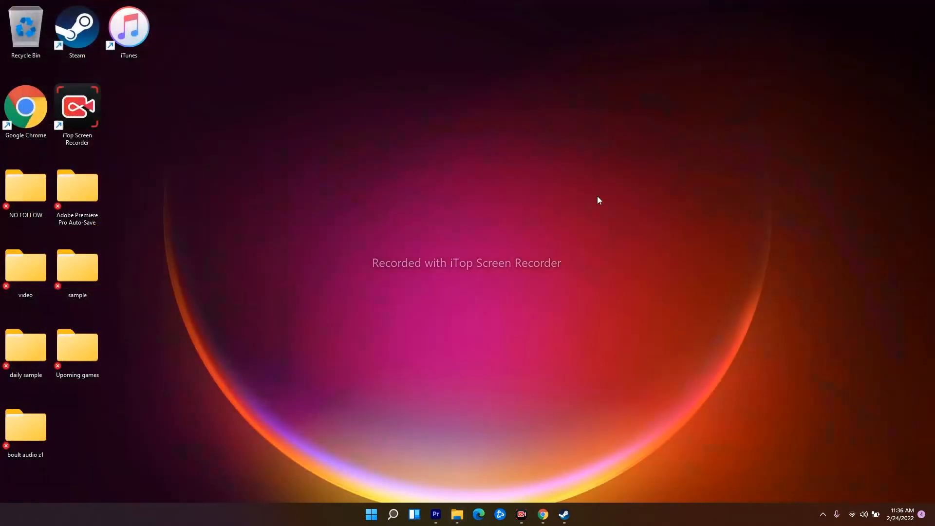
mouse_move(571, 208)
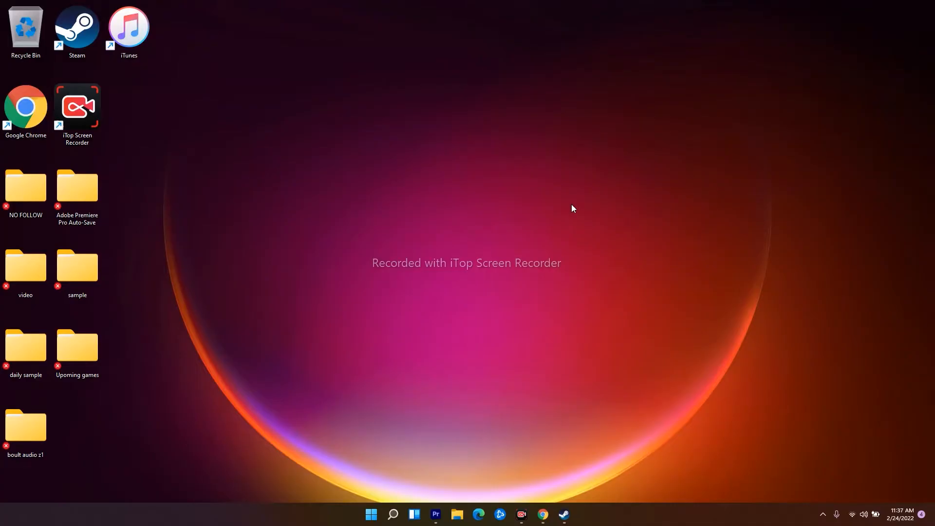
mouse_move(495, 251)
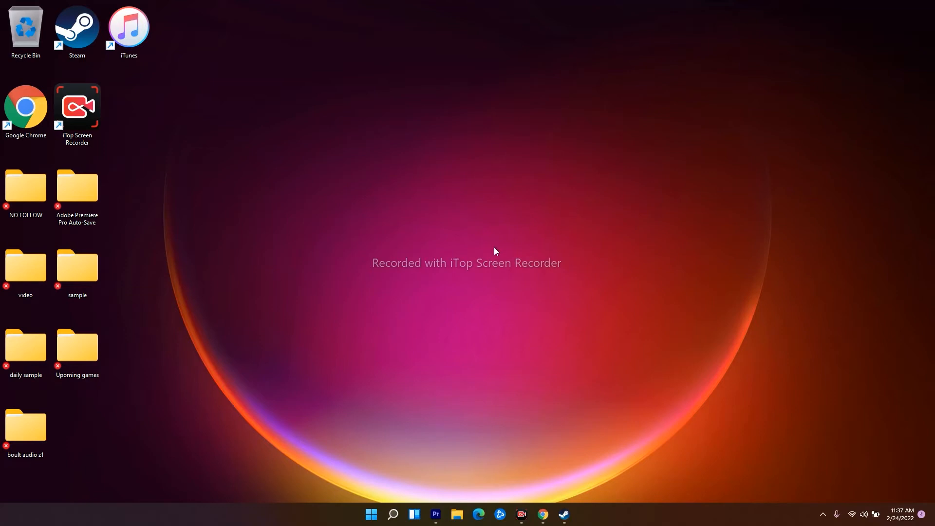
mouse_move(497, 490)
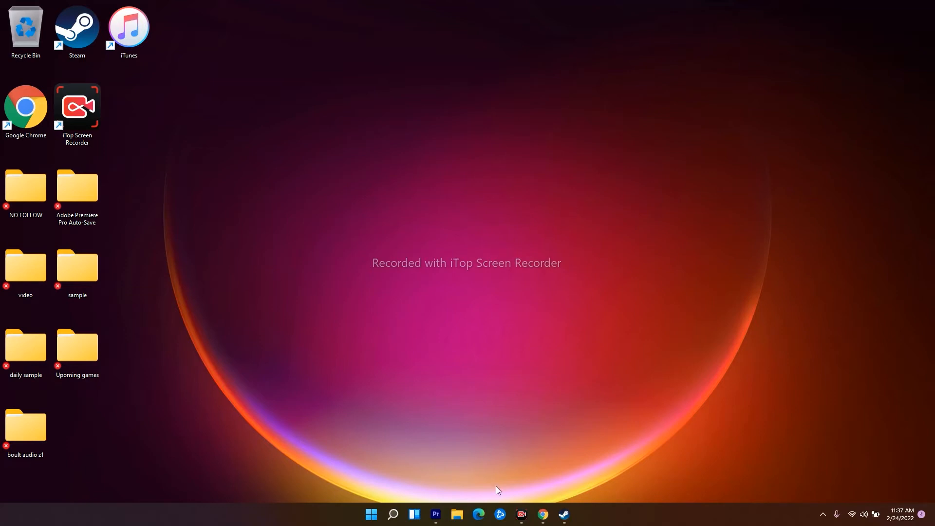
mouse_move(370, 514)
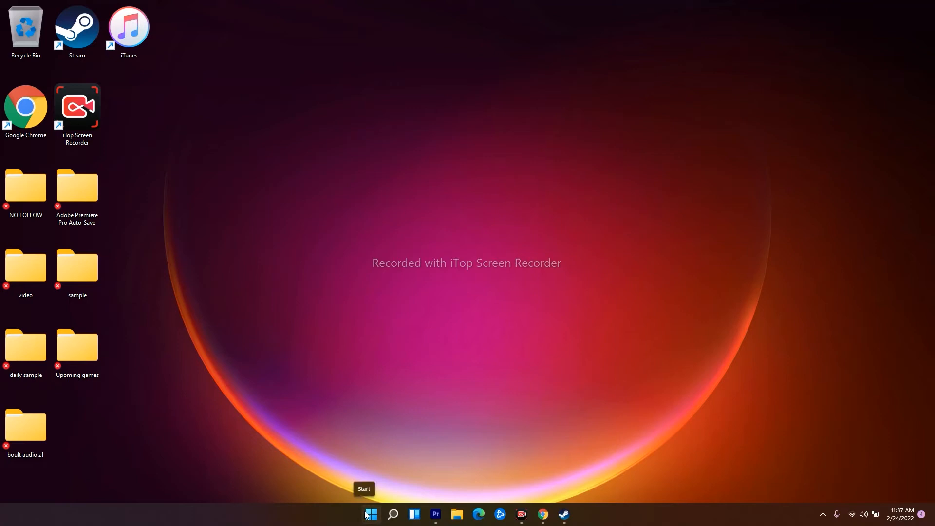
- In Device Manager, run an automatic driver search for the NVIDIA GeForce RTX 2080 display adapter
right_click(370, 515)
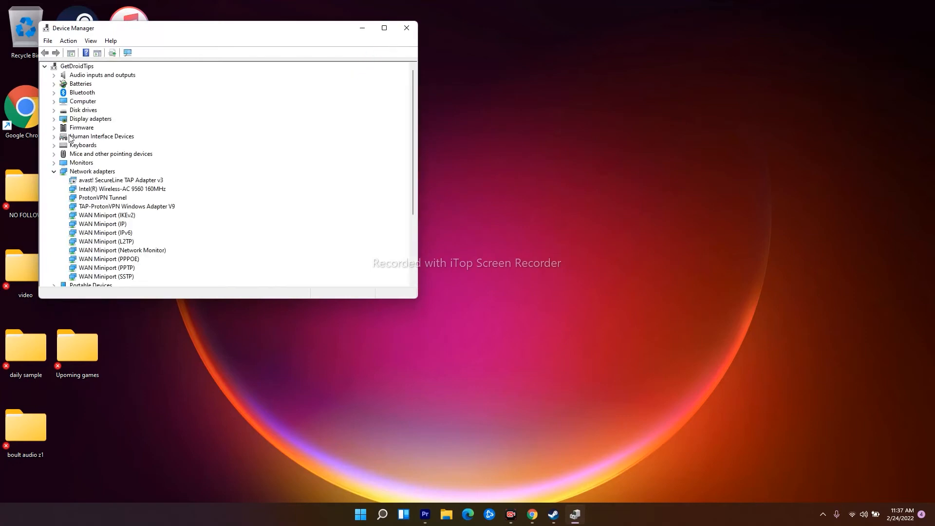
click(55, 119)
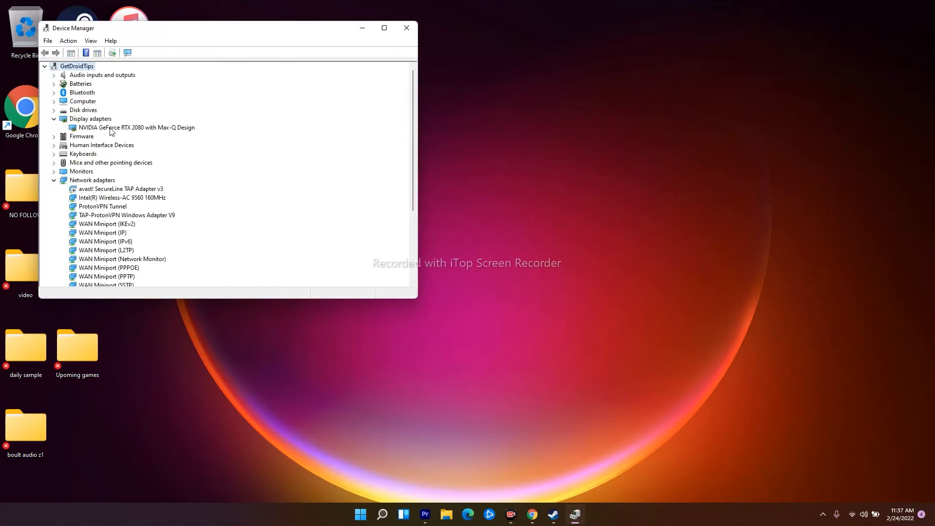
mouse_move(134, 132)
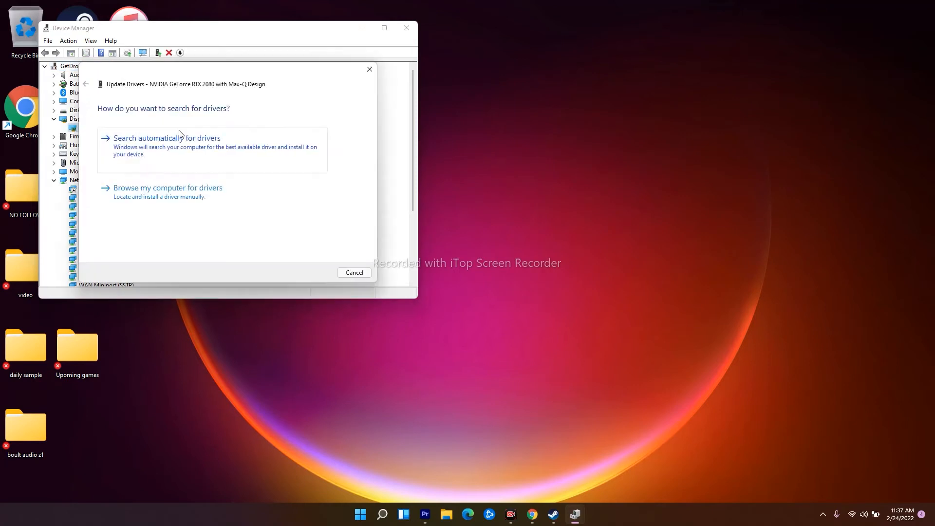
click(167, 138)
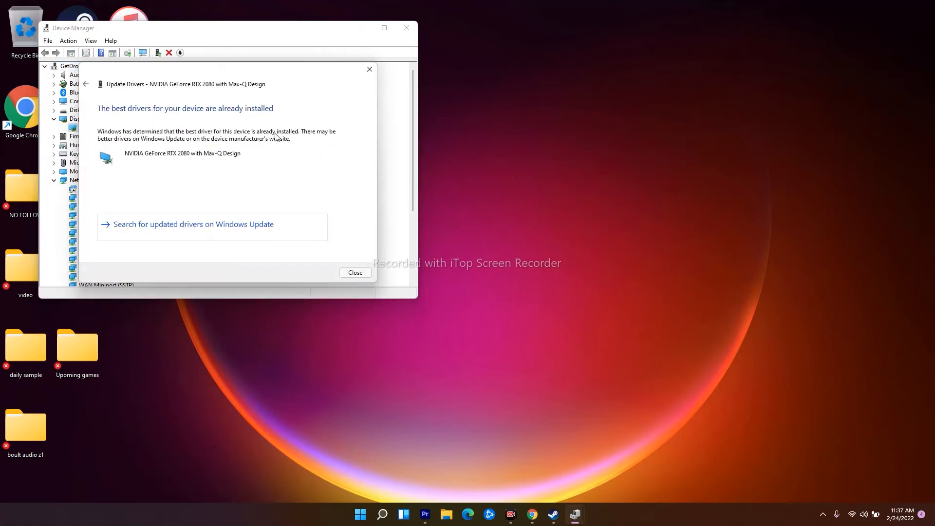
mouse_move(276, 148)
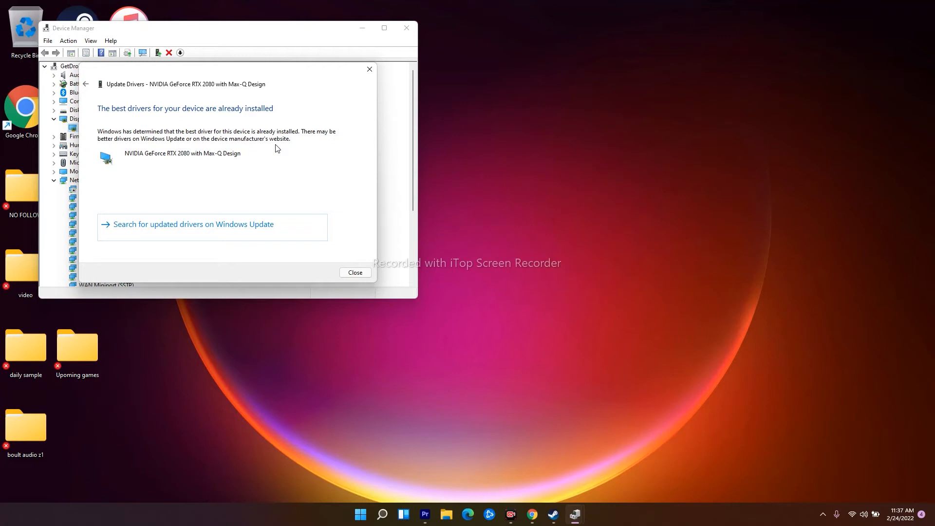
mouse_move(331, 93)
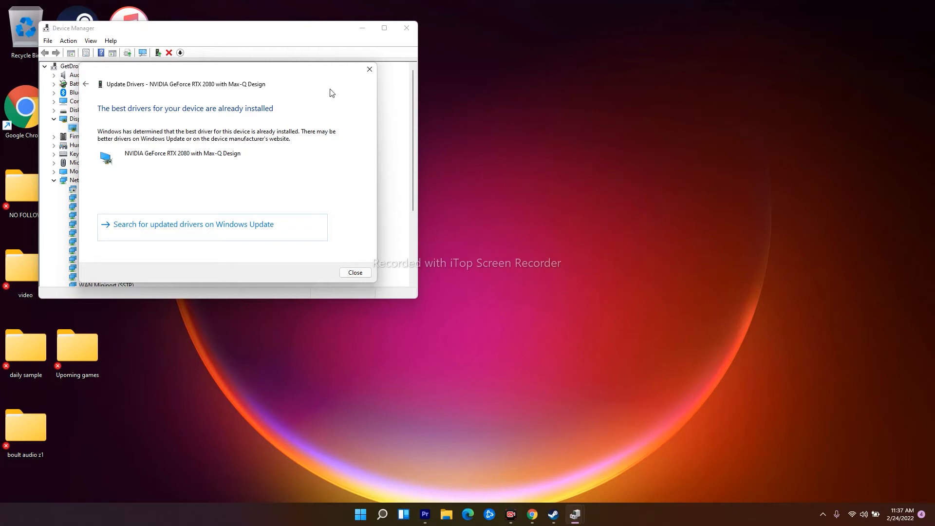
- Dismiss the up-to-date driver result and close Device Manager
click(355, 273)
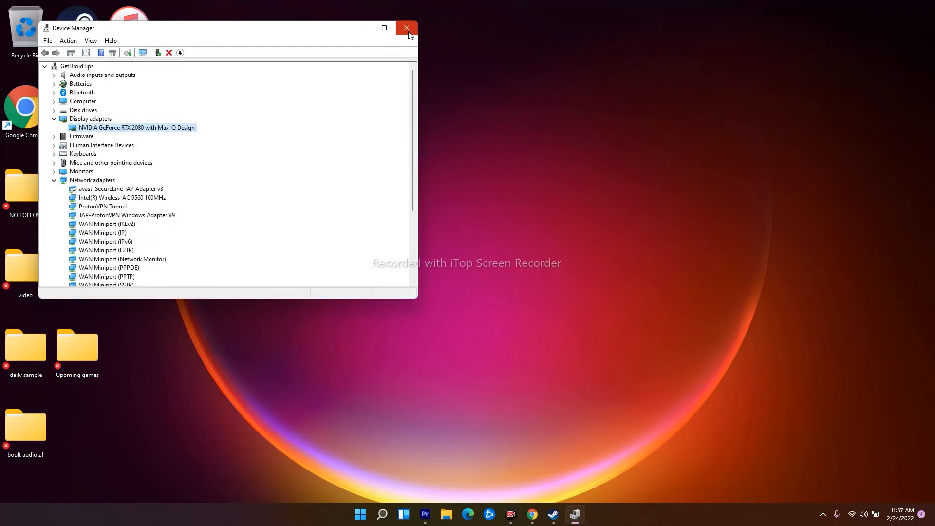
click(407, 28)
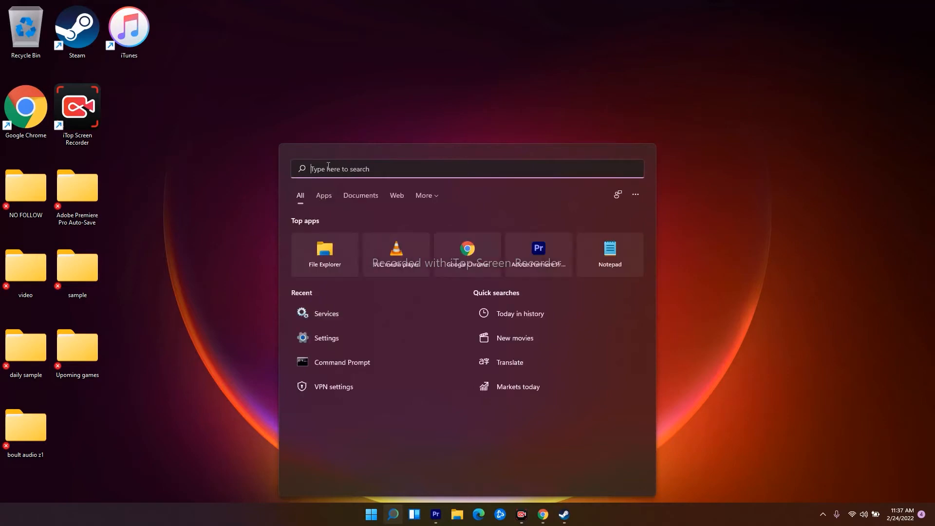
- Show the Windows Update page in Settings with the 2022-02 cumulative update pending restart
click(326, 338)
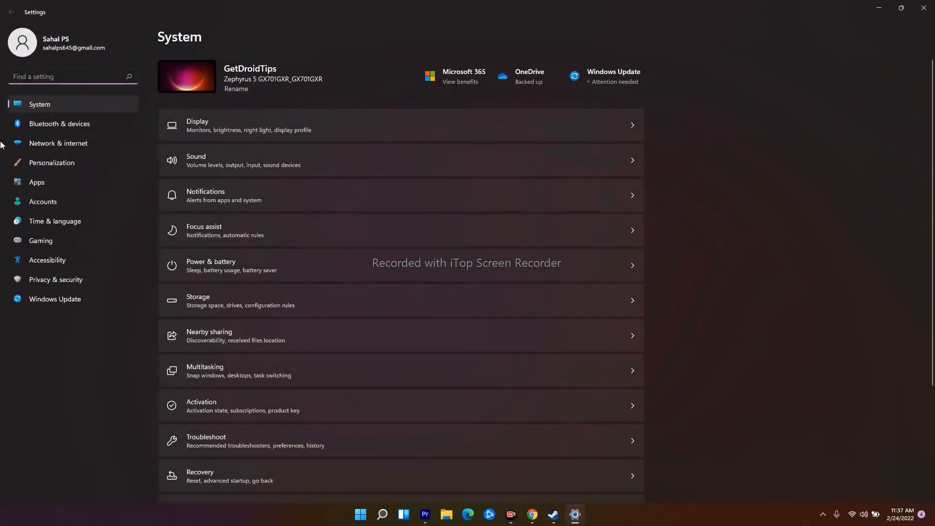
mouse_move(55, 299)
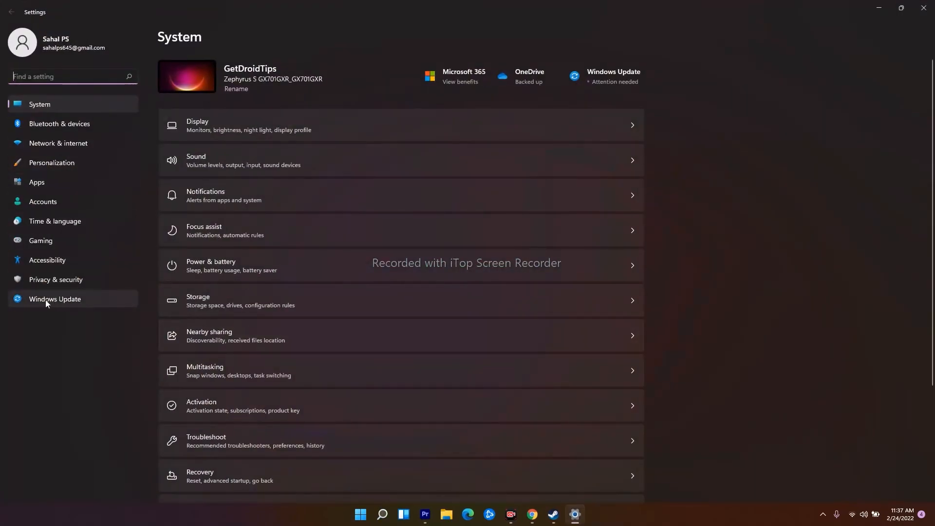
click(55, 299)
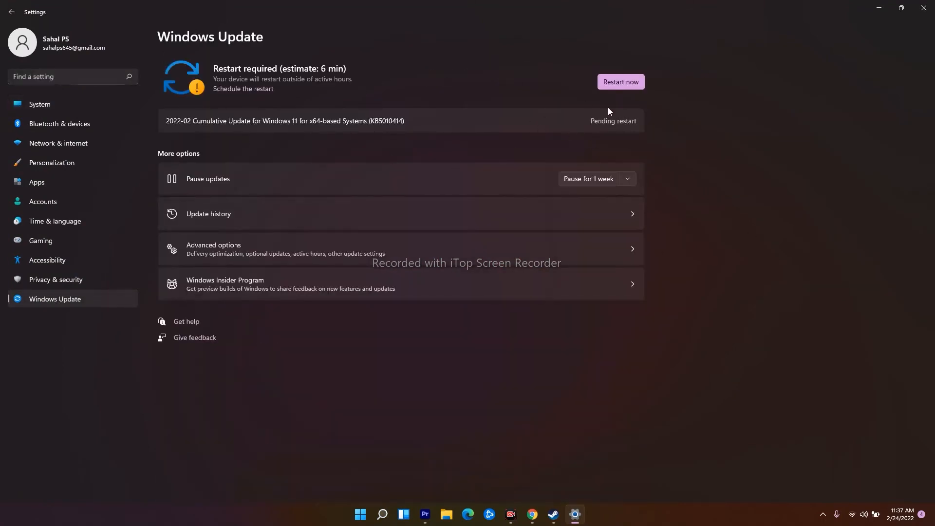
mouse_move(293, 140)
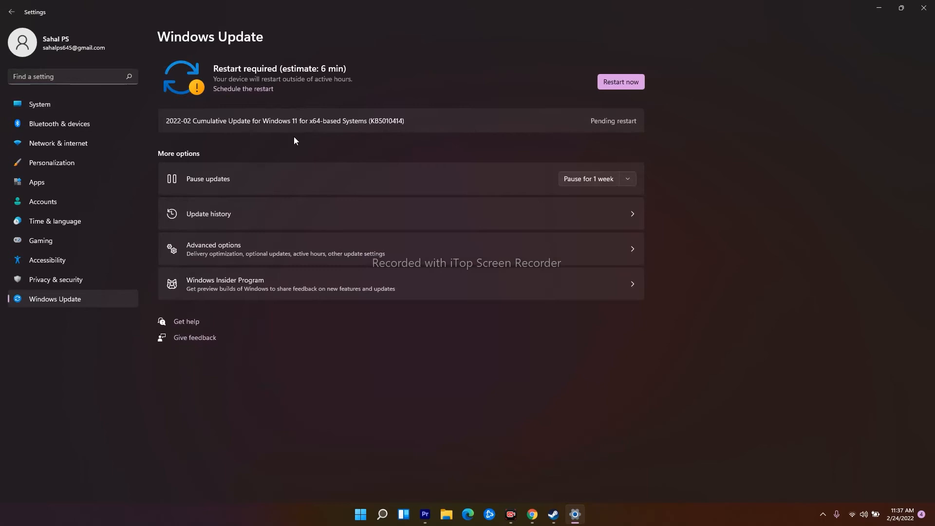
mouse_move(445, 133)
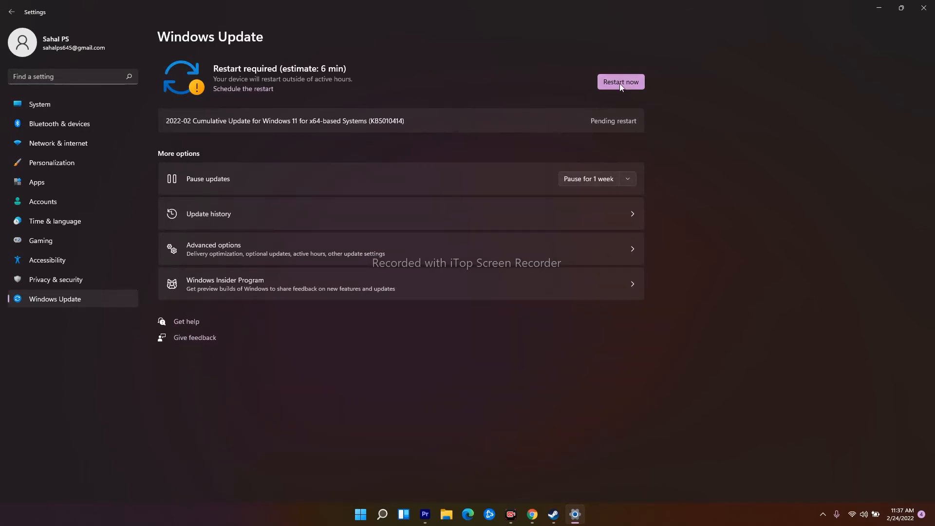
mouse_move(863, 204)
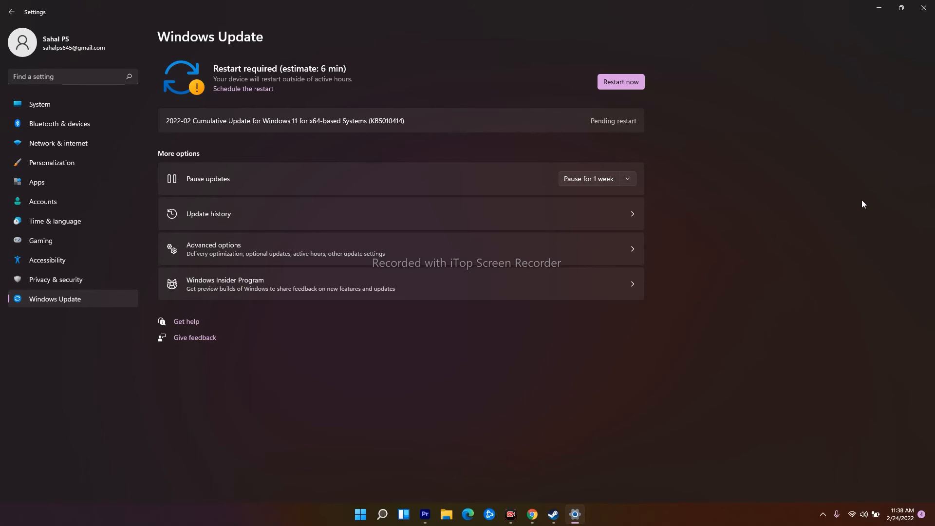
mouse_move(925, 9)
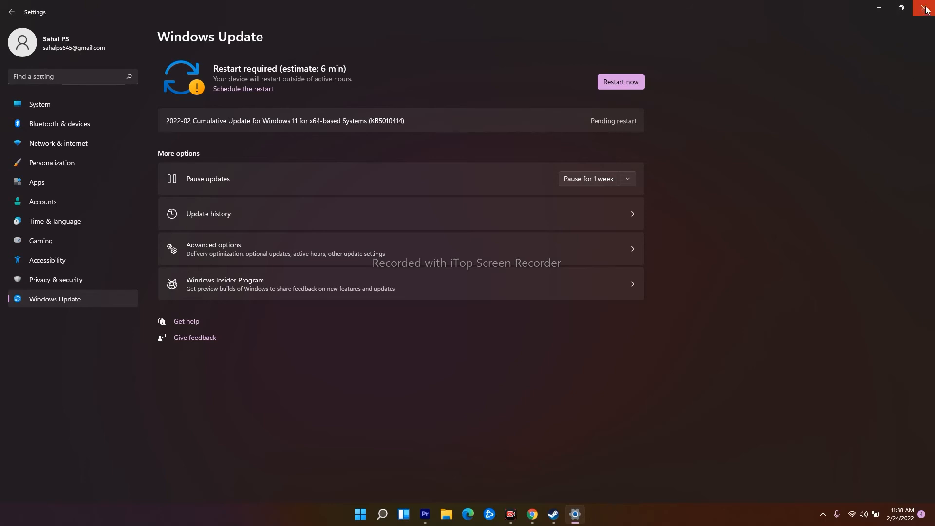
mouse_move(927, 9)
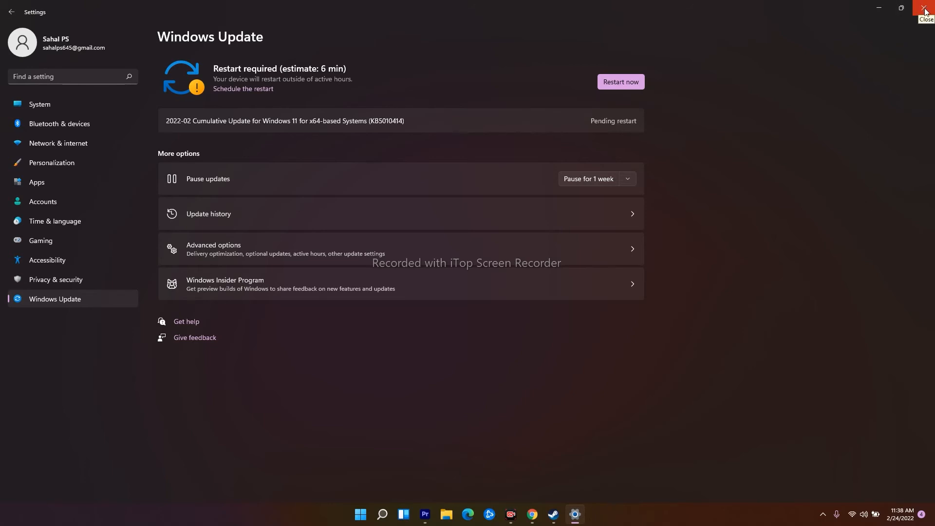
- Close the Settings window, returning to the desktop without restarting
click(927, 8)
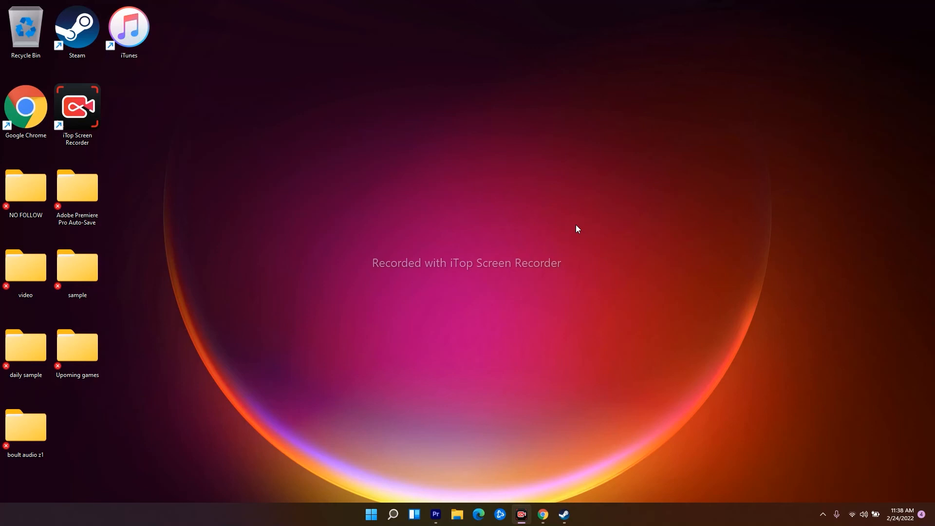
mouse_move(590, 225)
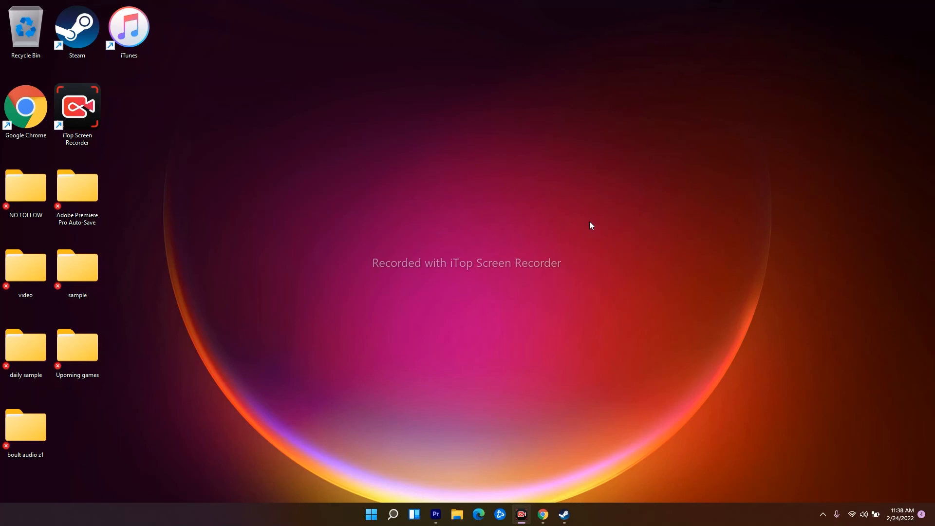
mouse_move(571, 506)
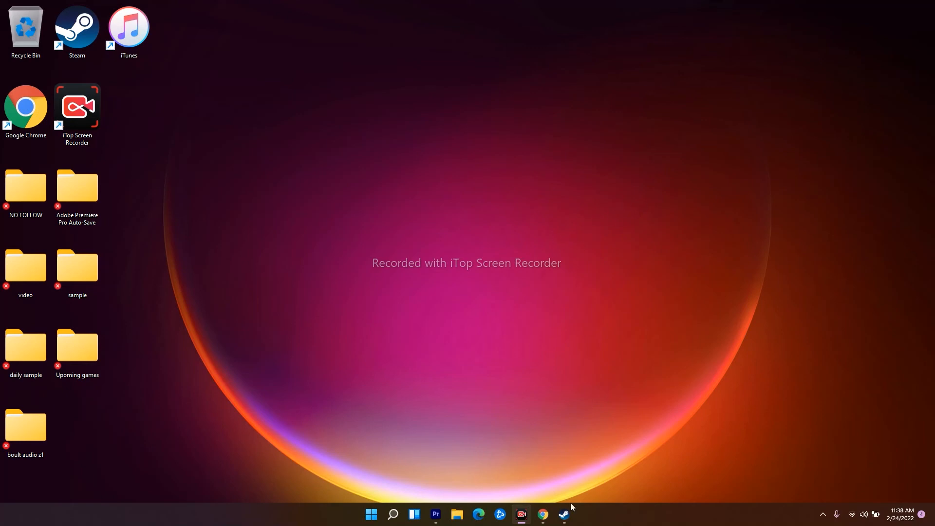
- Show the GetDroidTips Windows articles tab in Chrome, then minimize the browser
click(542, 514)
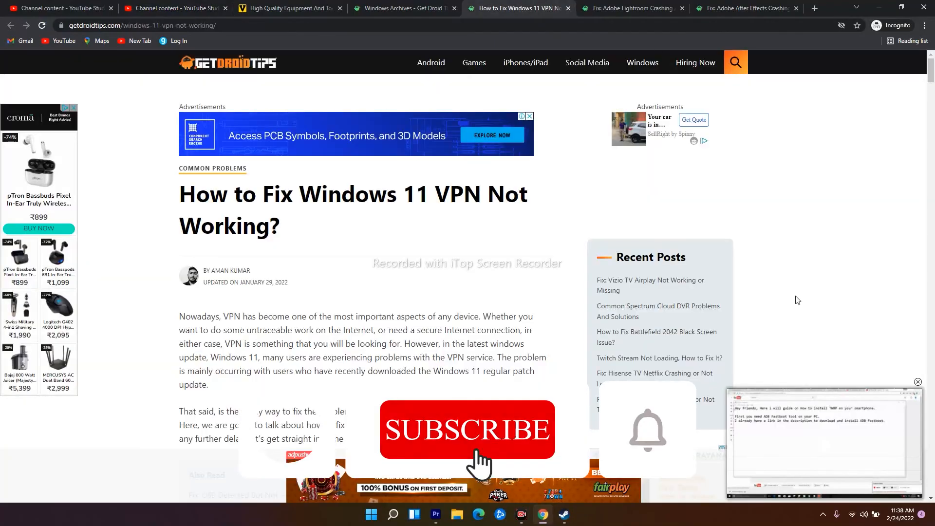
click(626, 8)
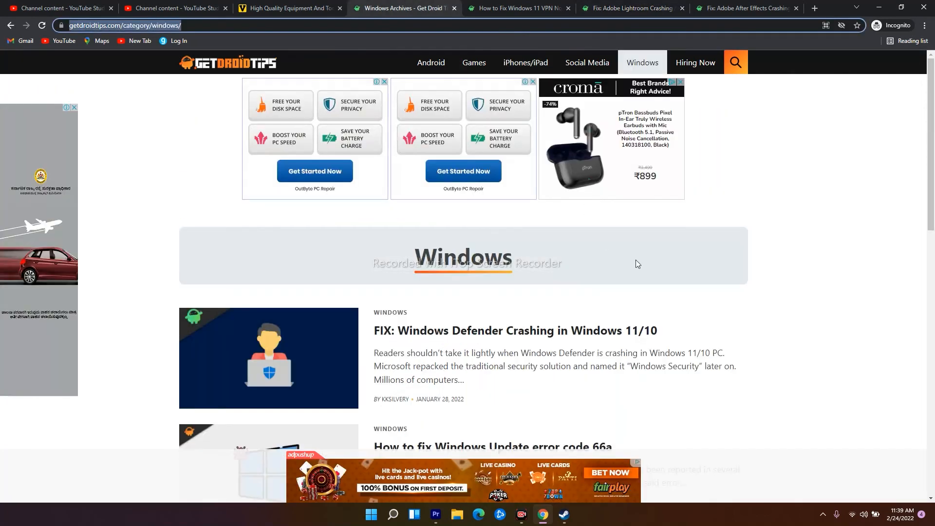
mouse_move(431, 62)
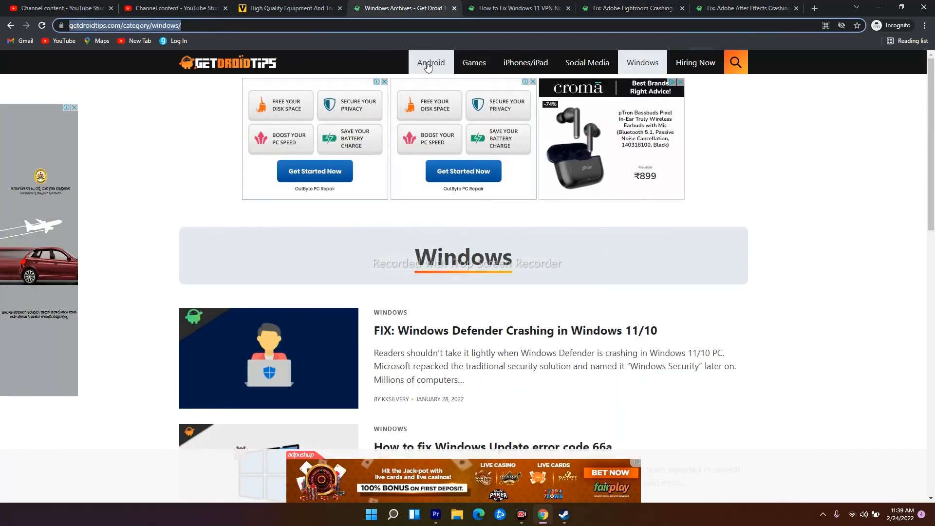
mouse_move(586, 62)
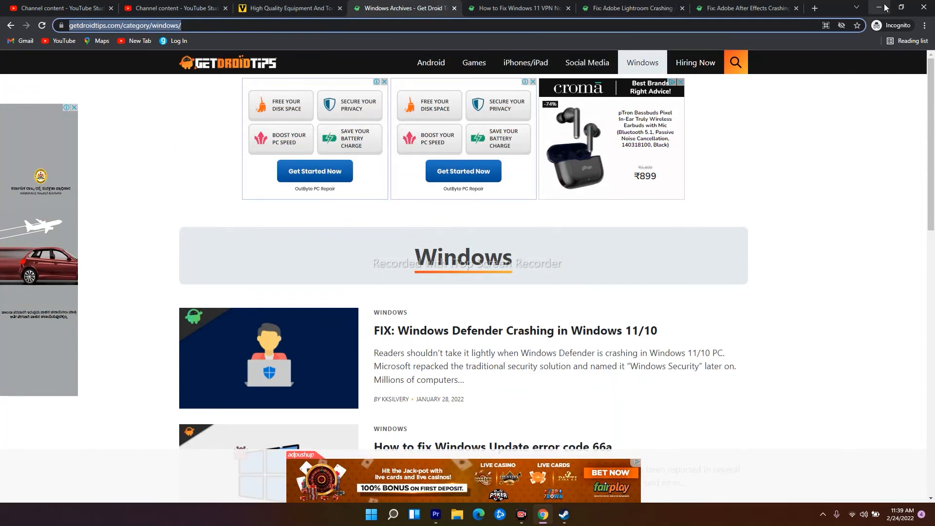
click(880, 7)
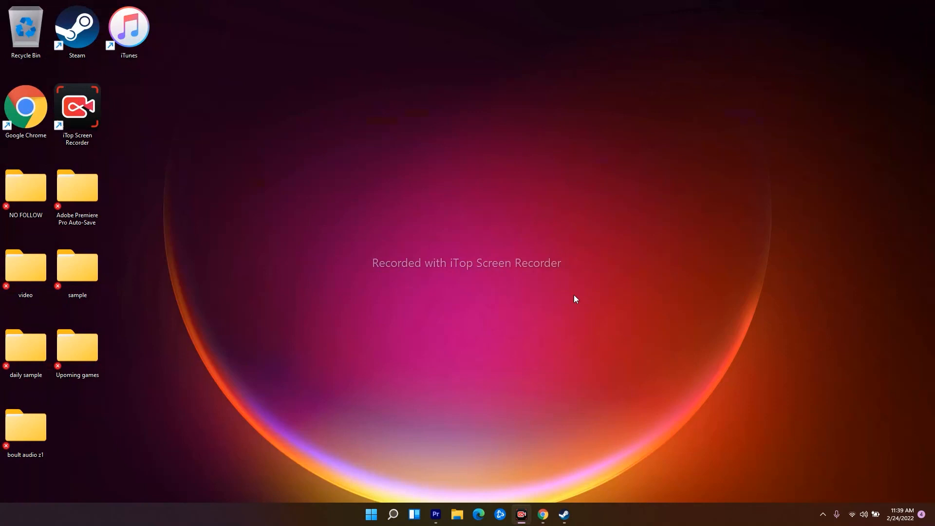